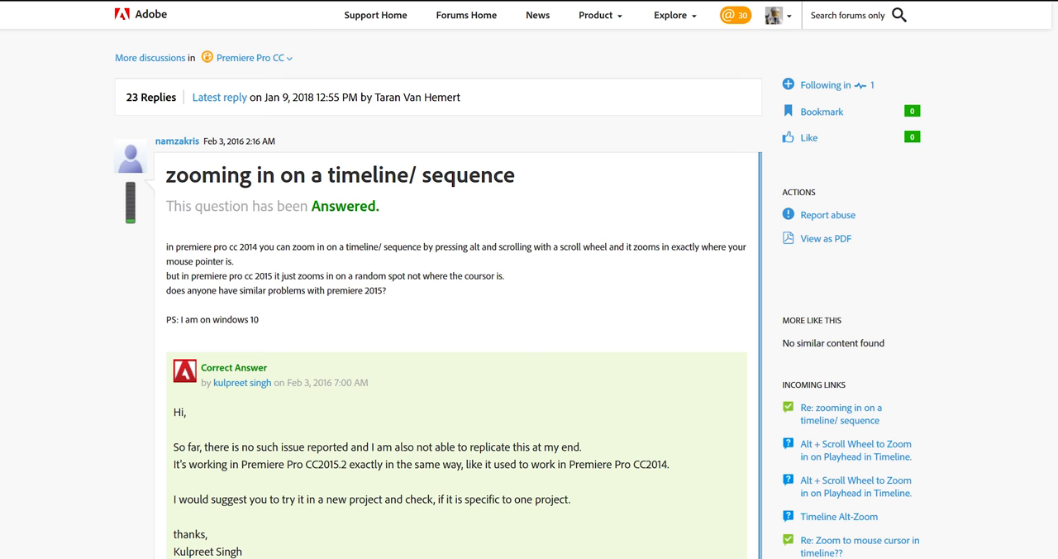
scroll(down, 3)
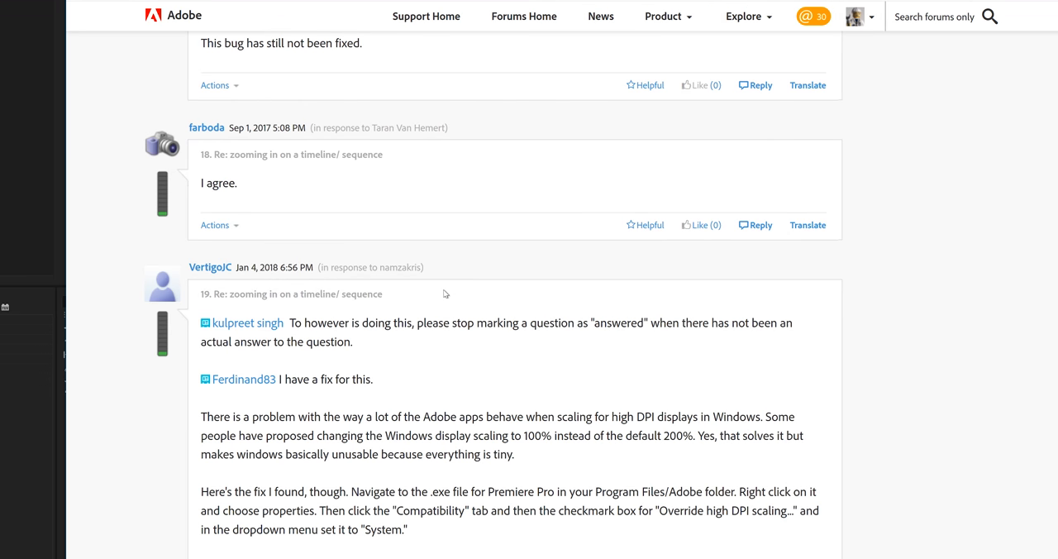
scroll(down, 3)
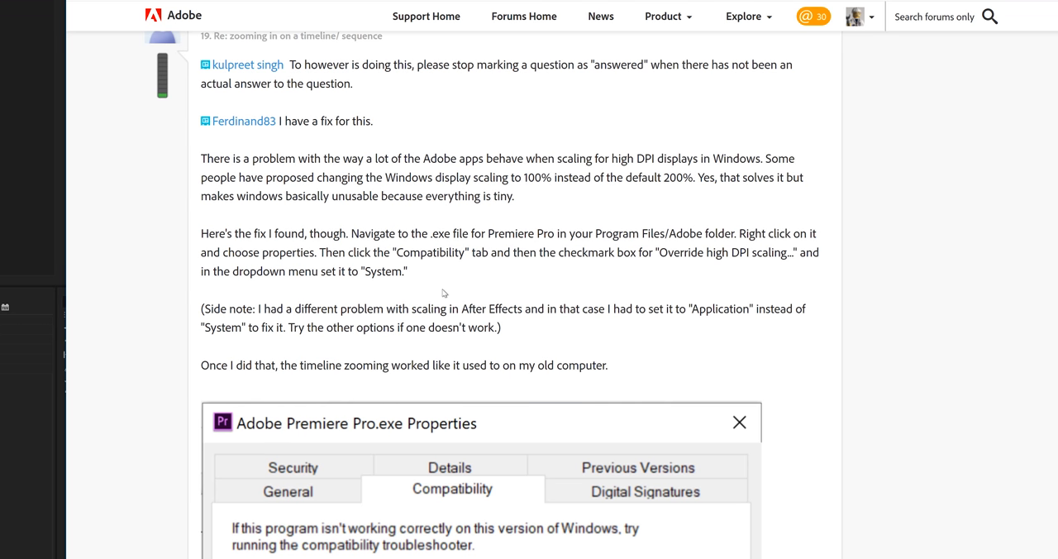
scroll(down, 3)
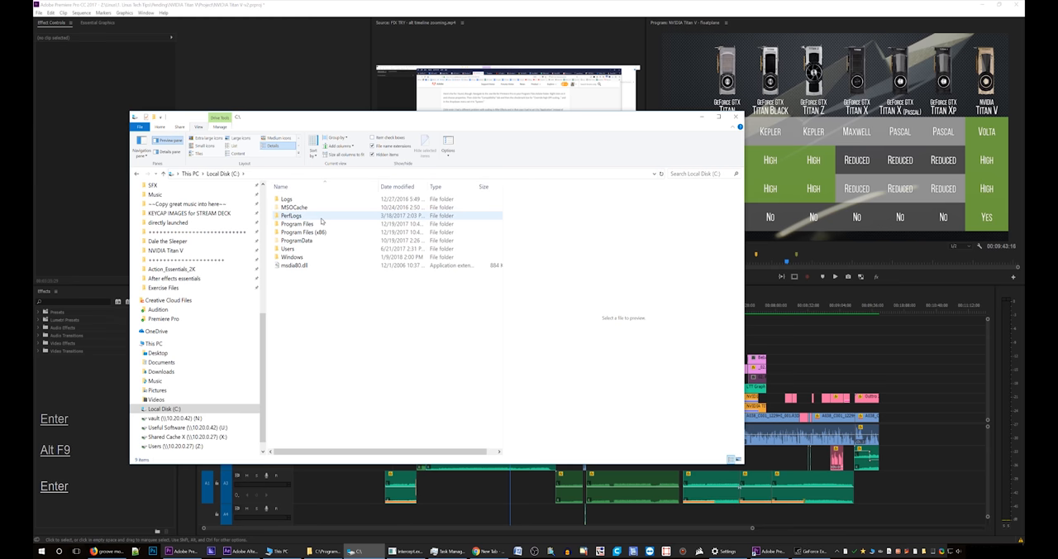
Step: Navigate C: > Program Files > Adobe > Adobe Premiere Pro CC 2017
double_click(298, 223)
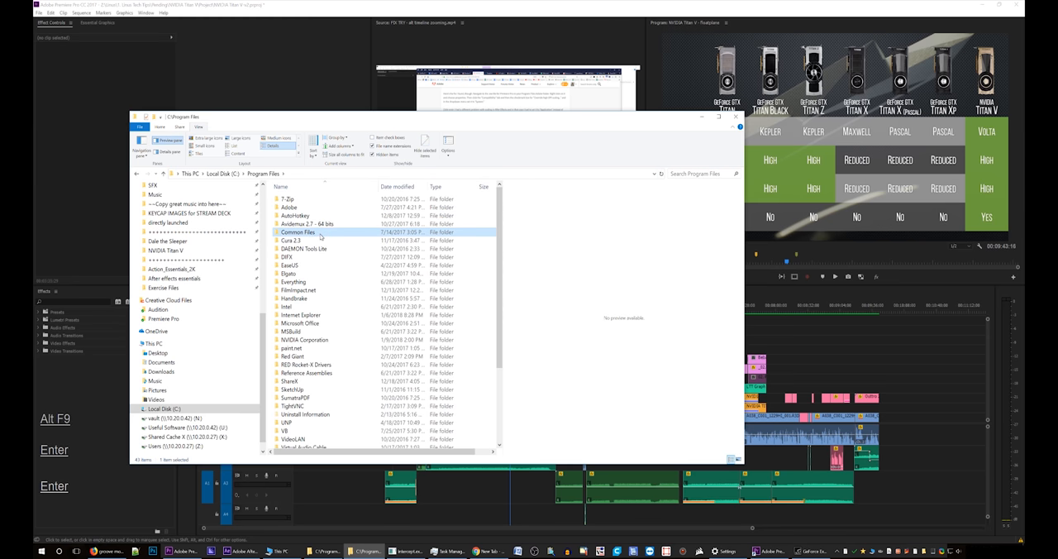
double_click(288, 206)
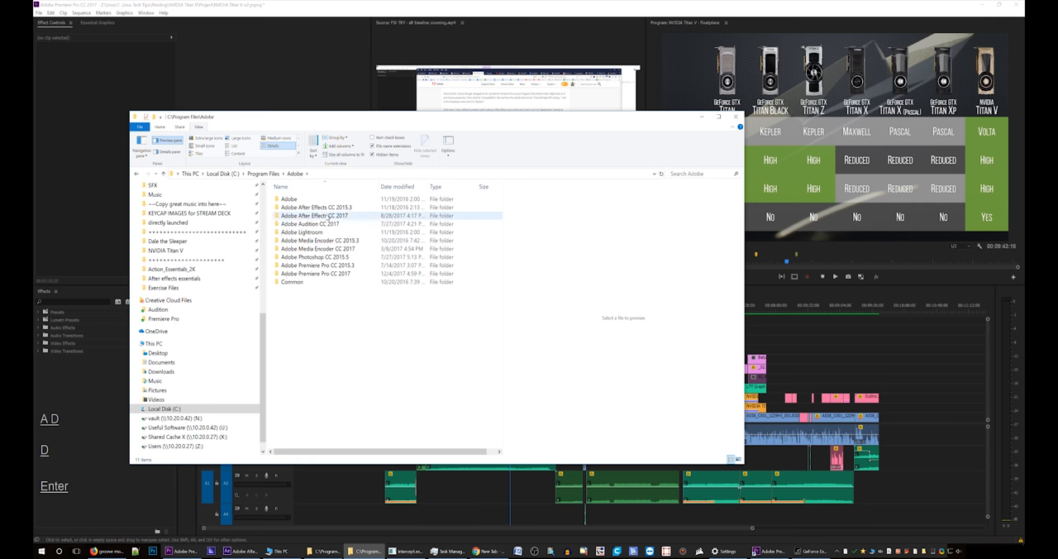
click(317, 275)
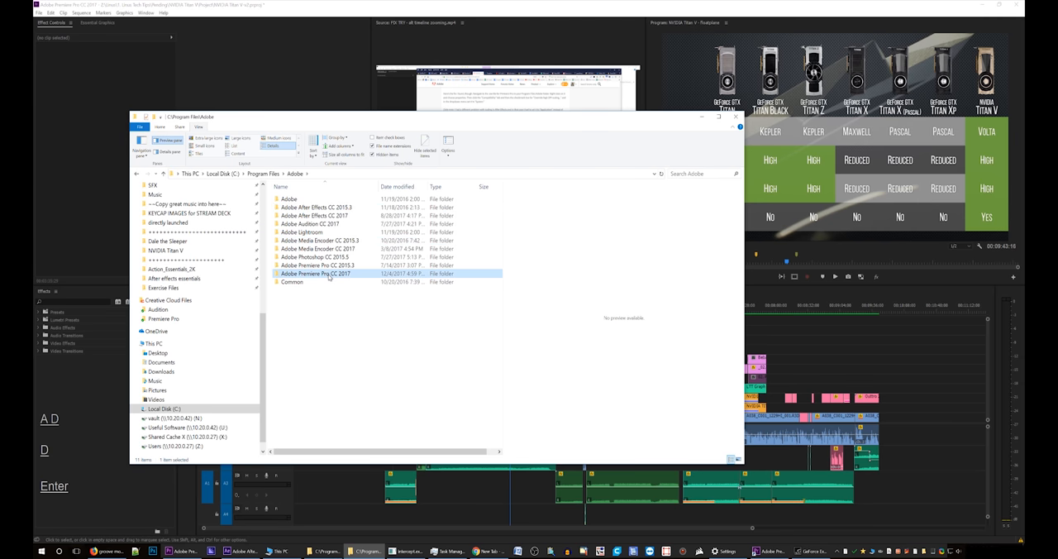
double_click(314, 274)
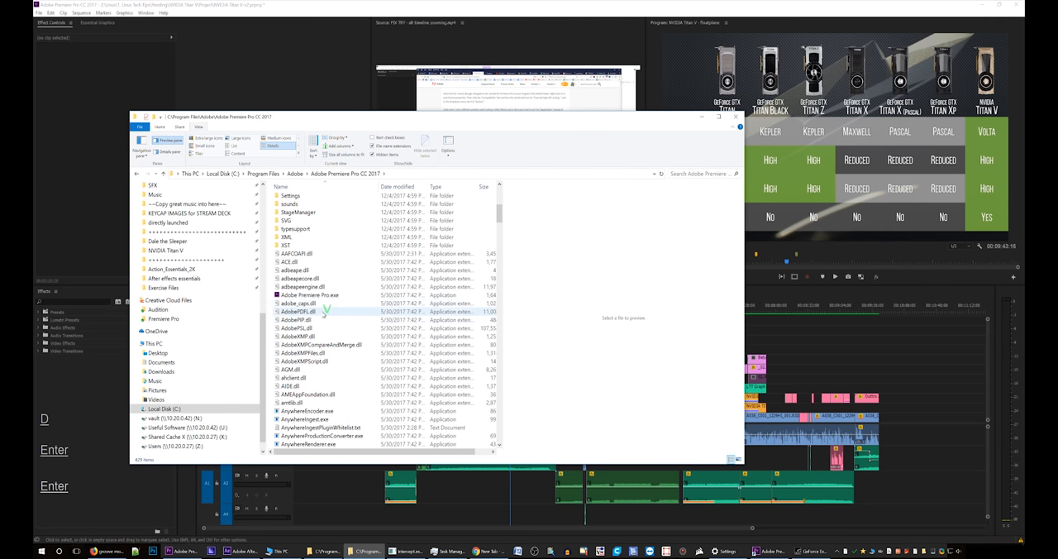
Step: In Premiere Pro.exe's Compatibility properties, toggle Override high DPI scaling and close without saving
right_click(301, 294)
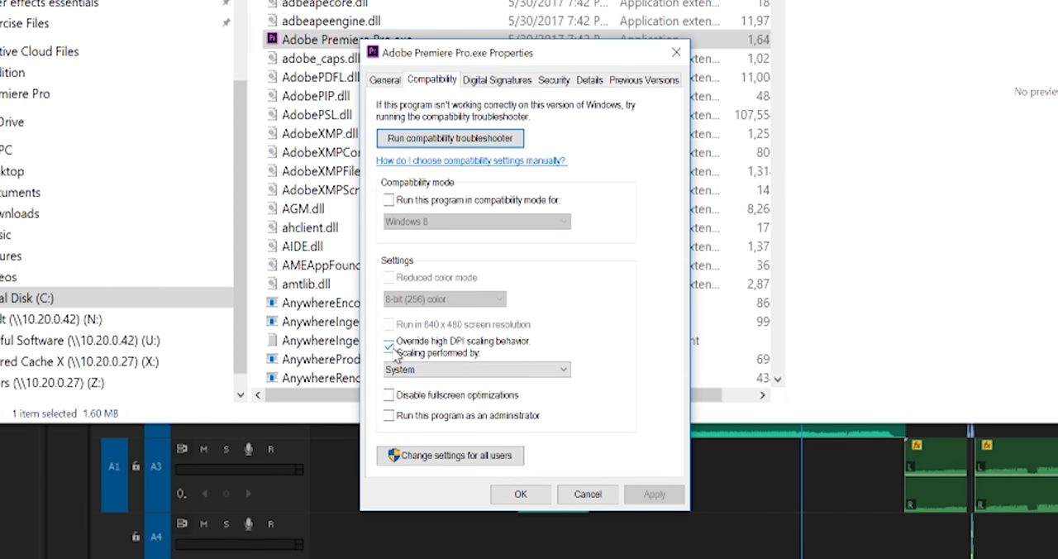
click(476, 370)
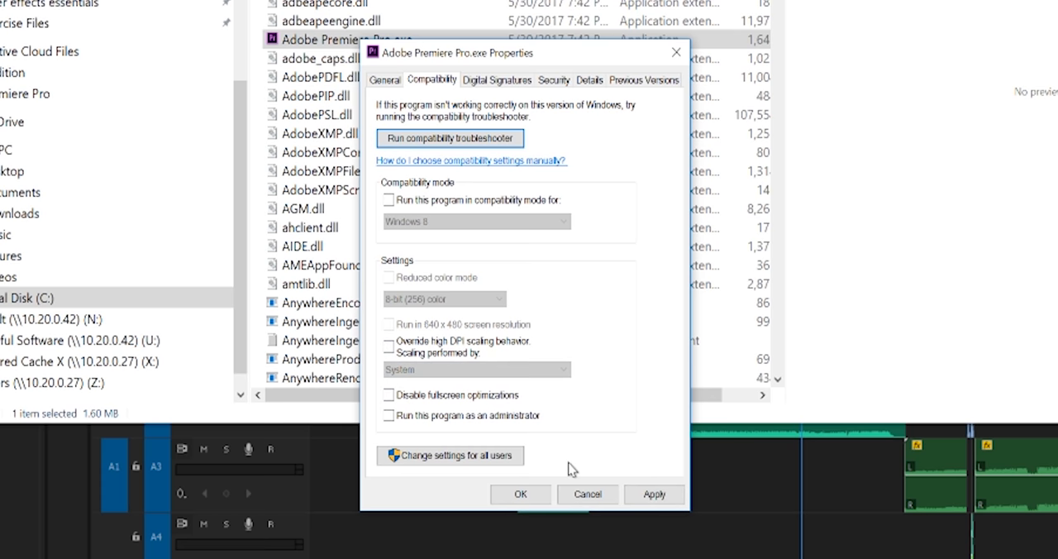
click(390, 344)
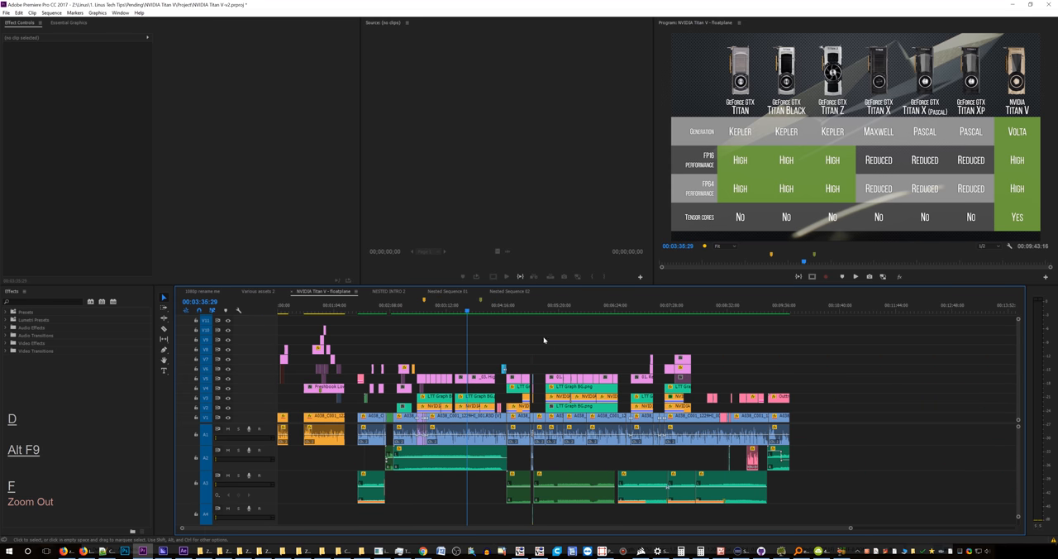
mouse_move(575, 366)
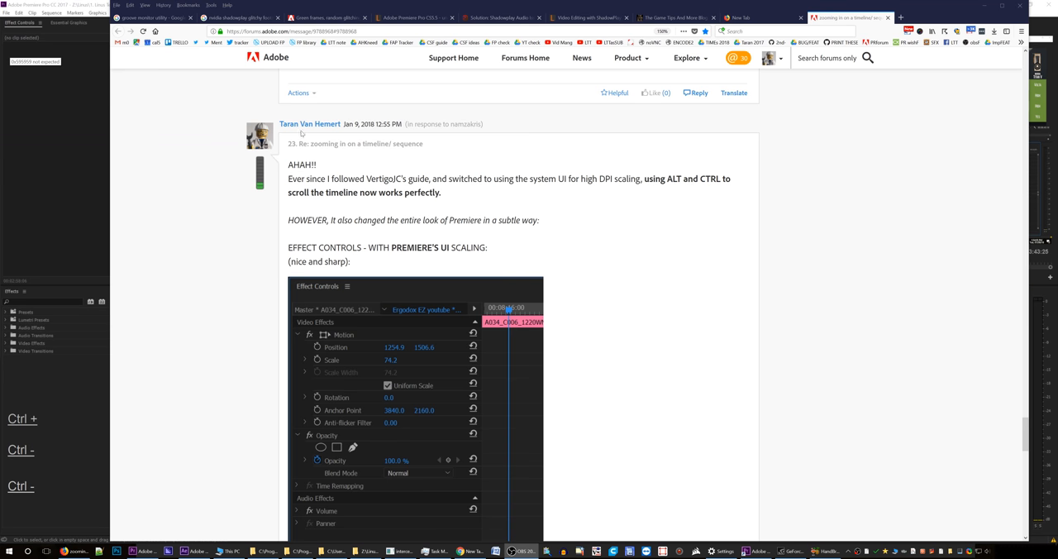
Step: Scroll Taran Van Hemert's reply to the Effect Controls and Clip FX Editor scaling screenshots
drag(277, 124, 539, 219)
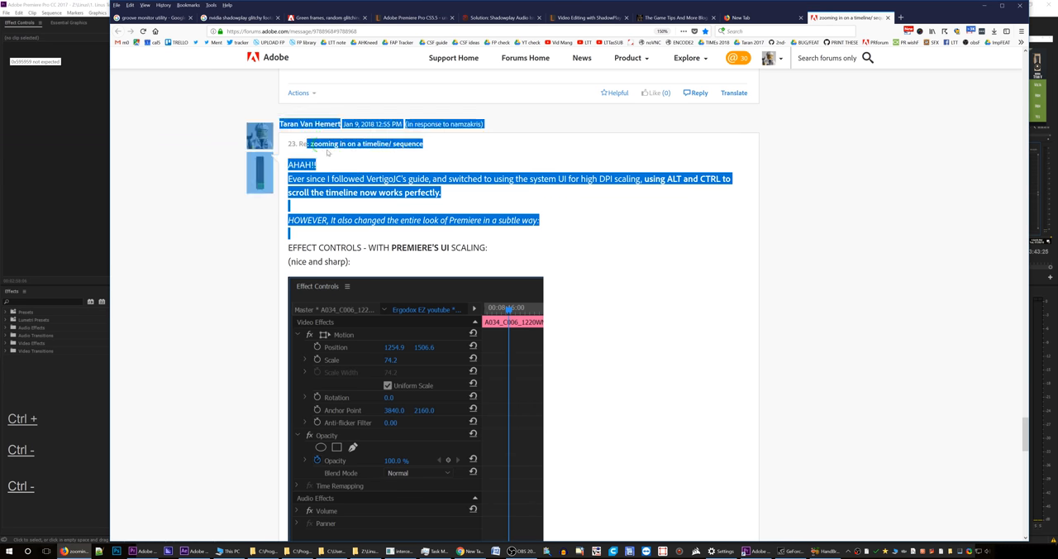
scroll(down, 3)
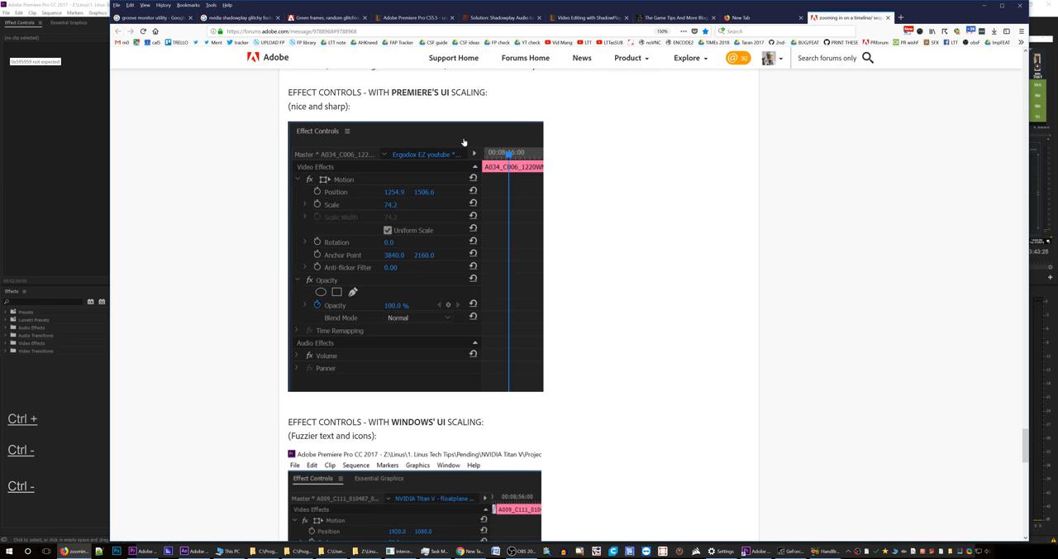
scroll(down, 3)
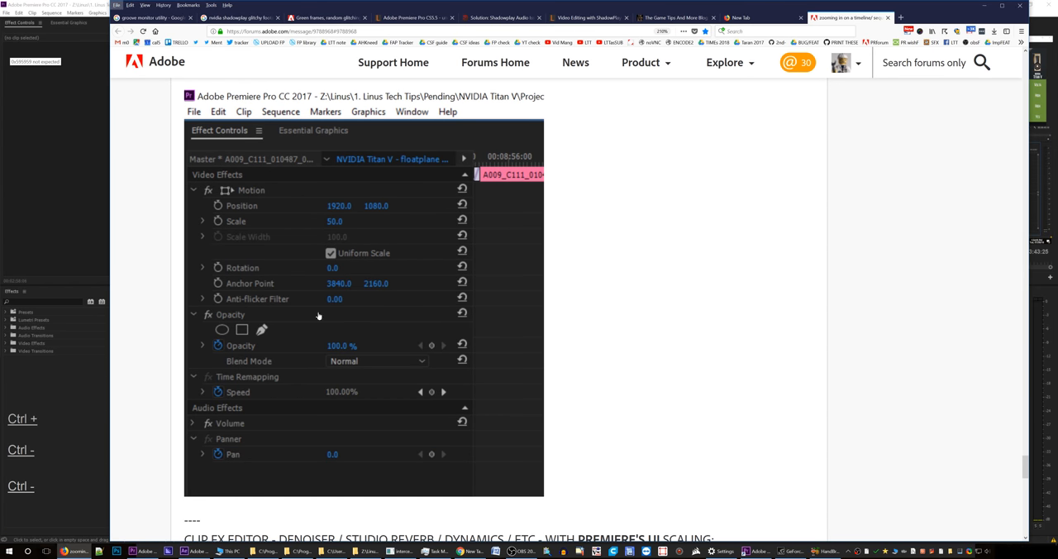
scroll(down, 3)
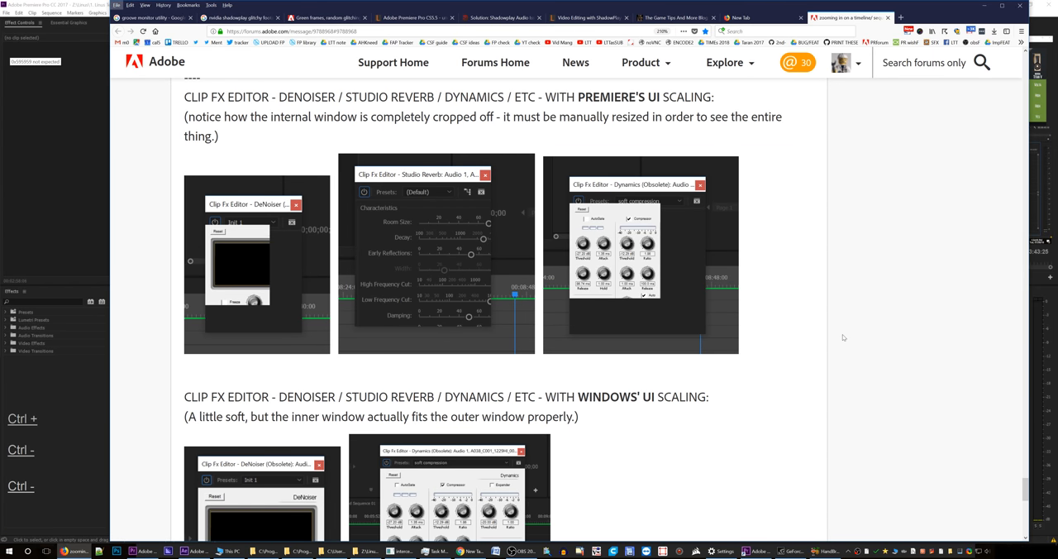
scroll(down, 3)
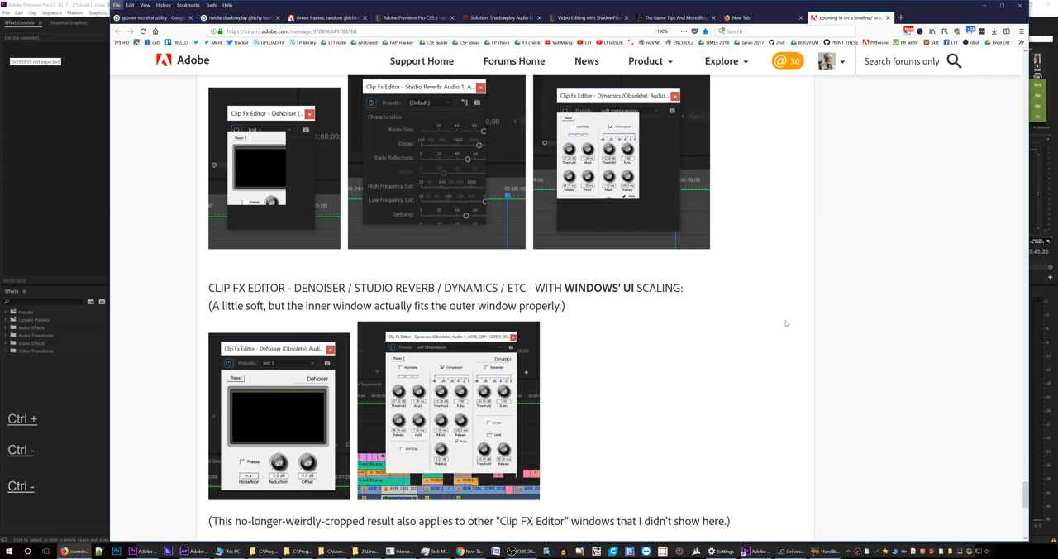
mouse_move(291, 422)
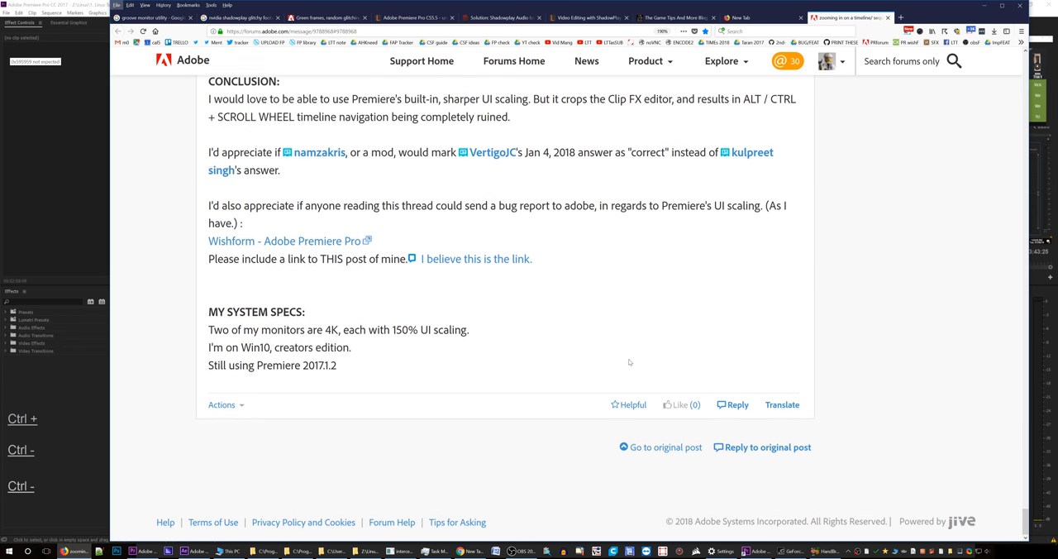
Step: Scroll to the reply's CONCLUSION and MY SYSTEM SPECS sections
scroll(up, 3)
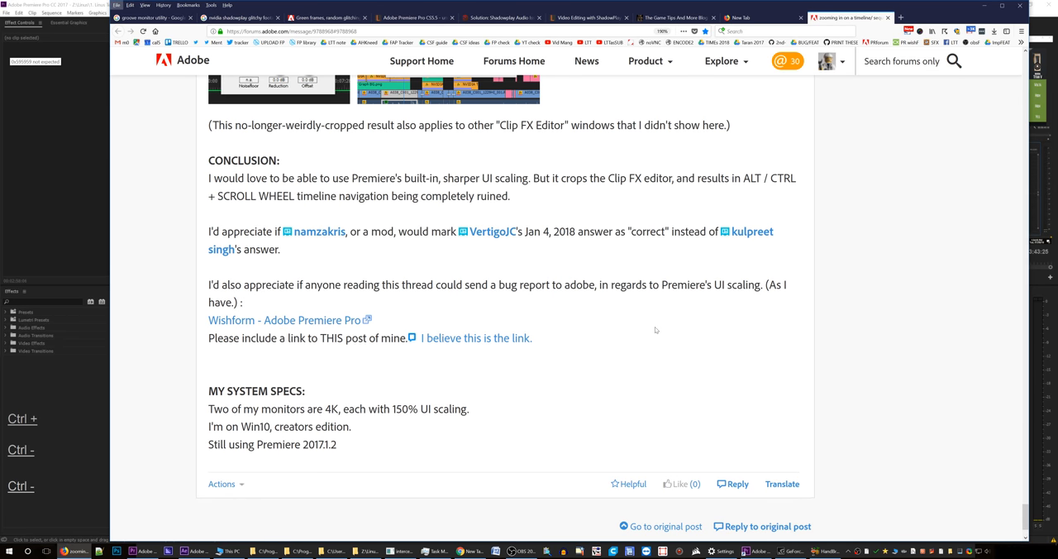